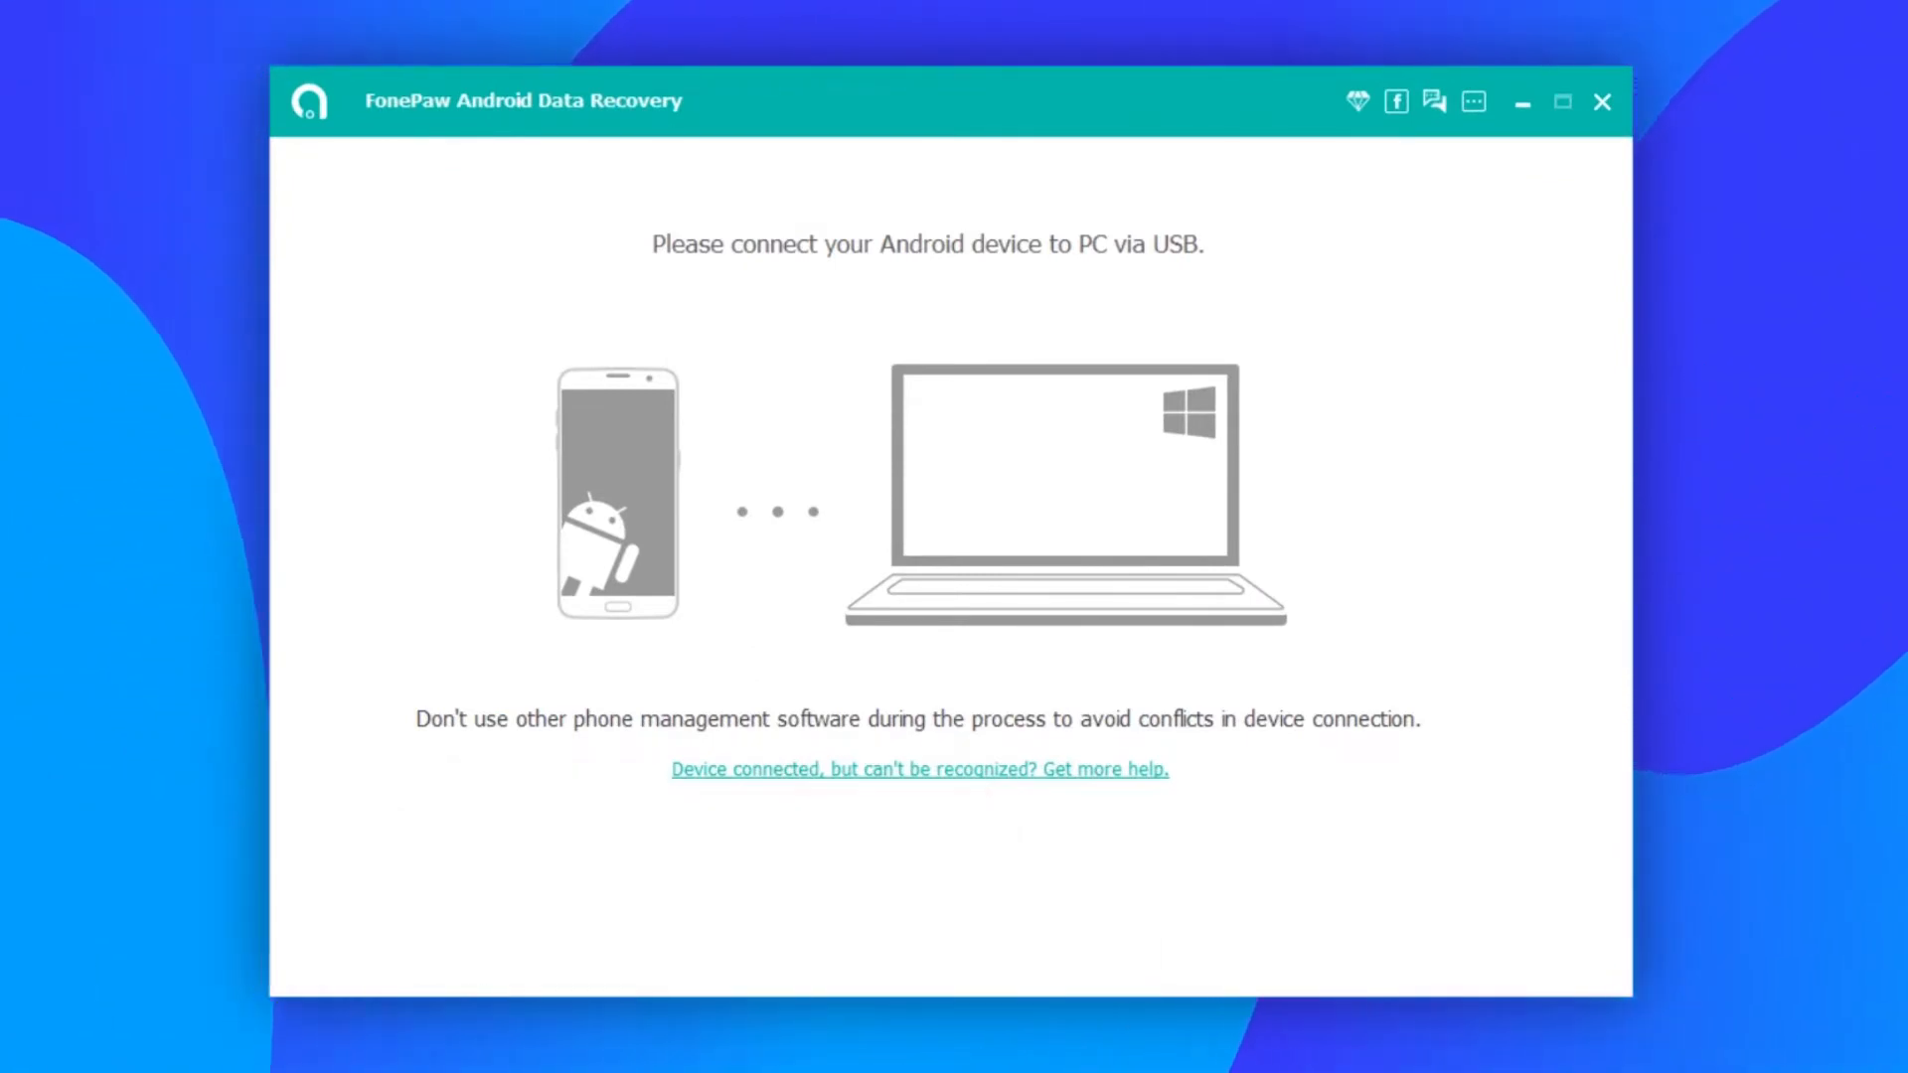
Show the manual USB debugging authorization guide from the unrecognised-device tips
click(918, 768)
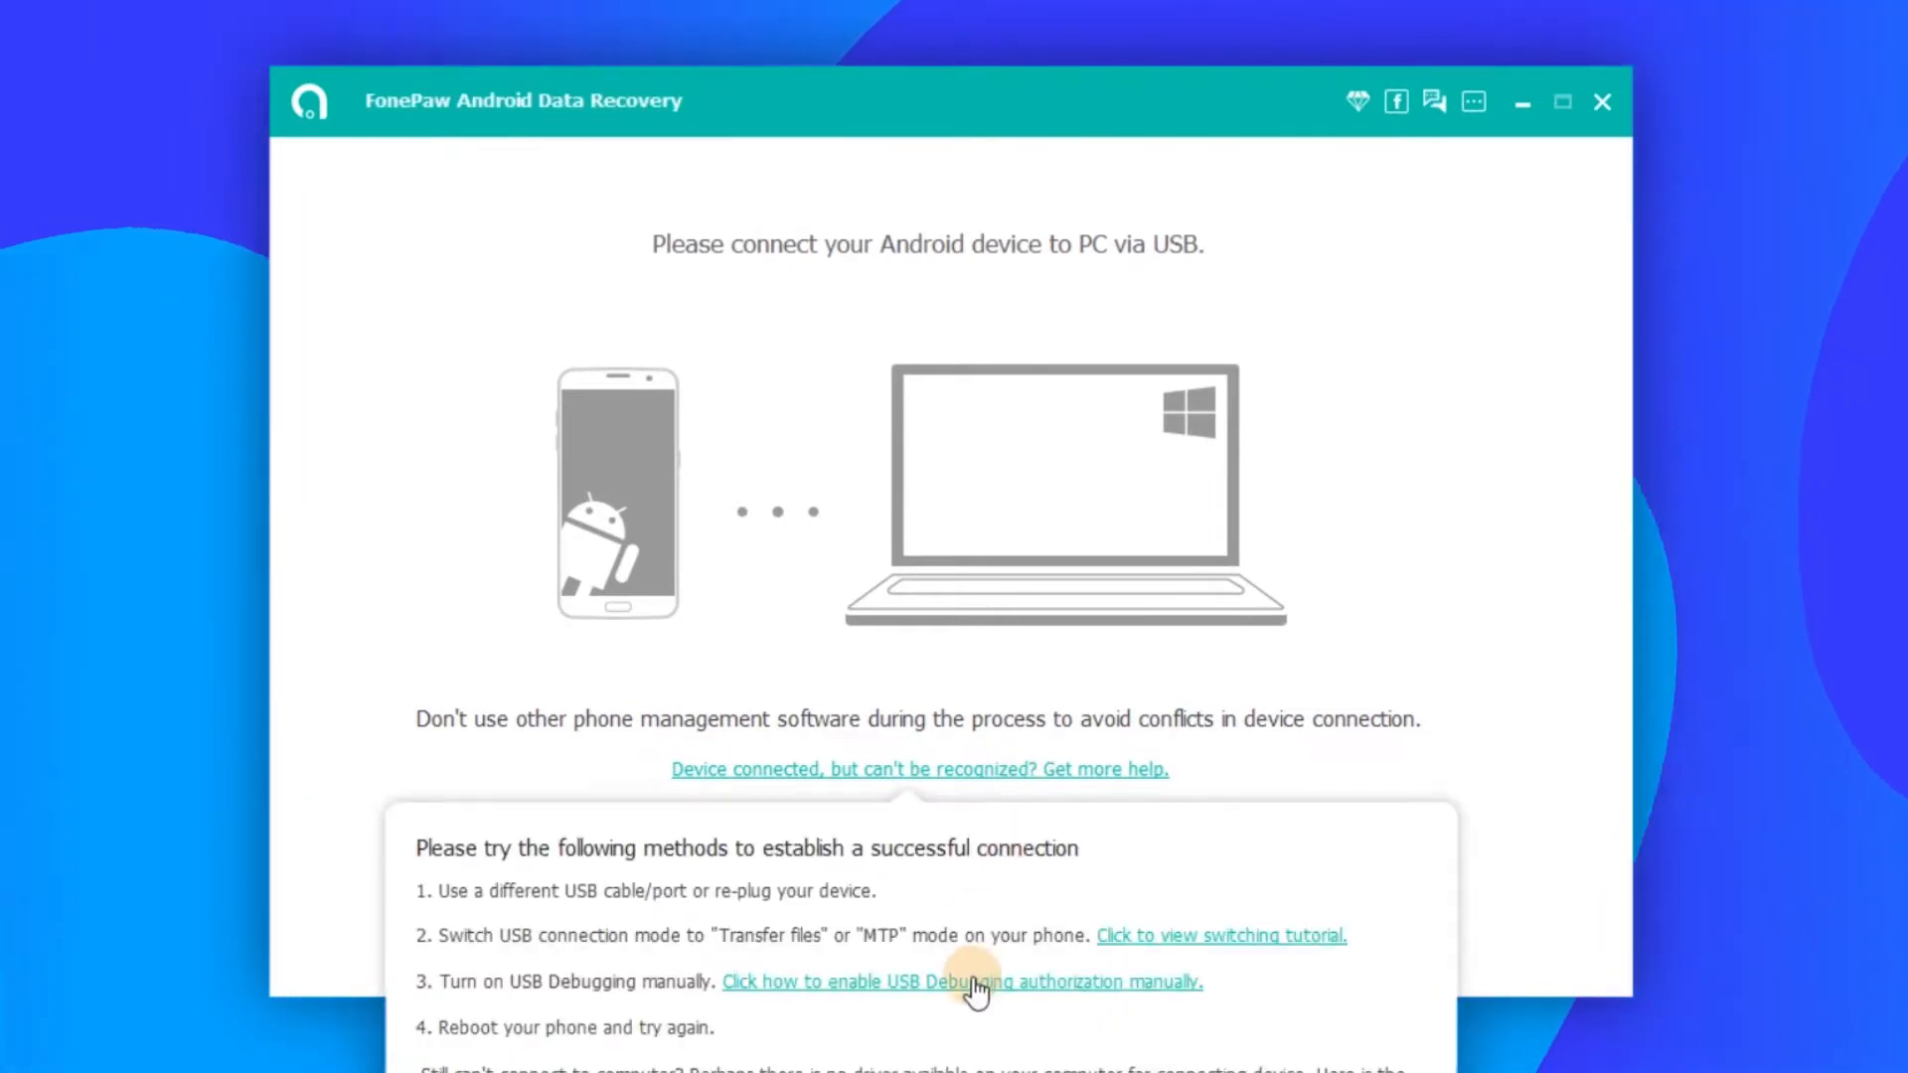
click(960, 982)
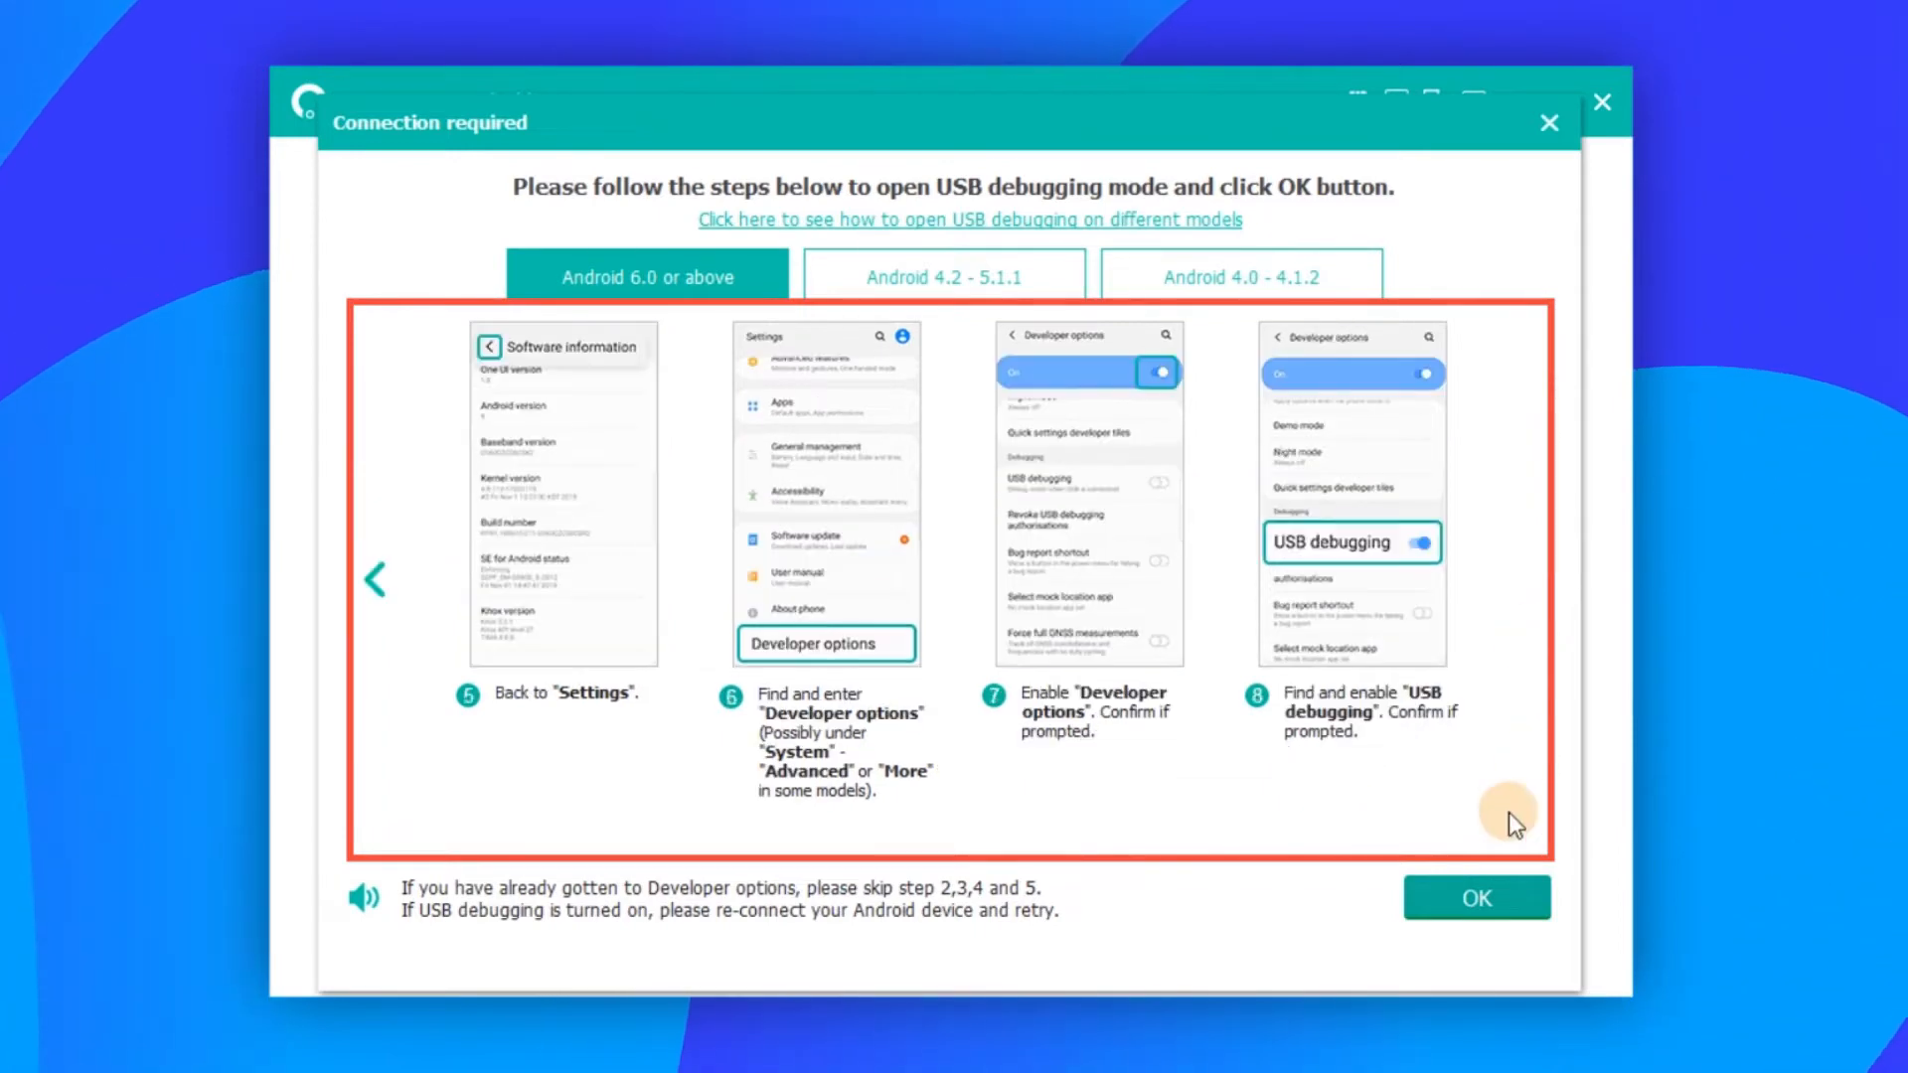
Dismiss the USB debugging guide and allow USB debugging from this computer
click(1476, 897)
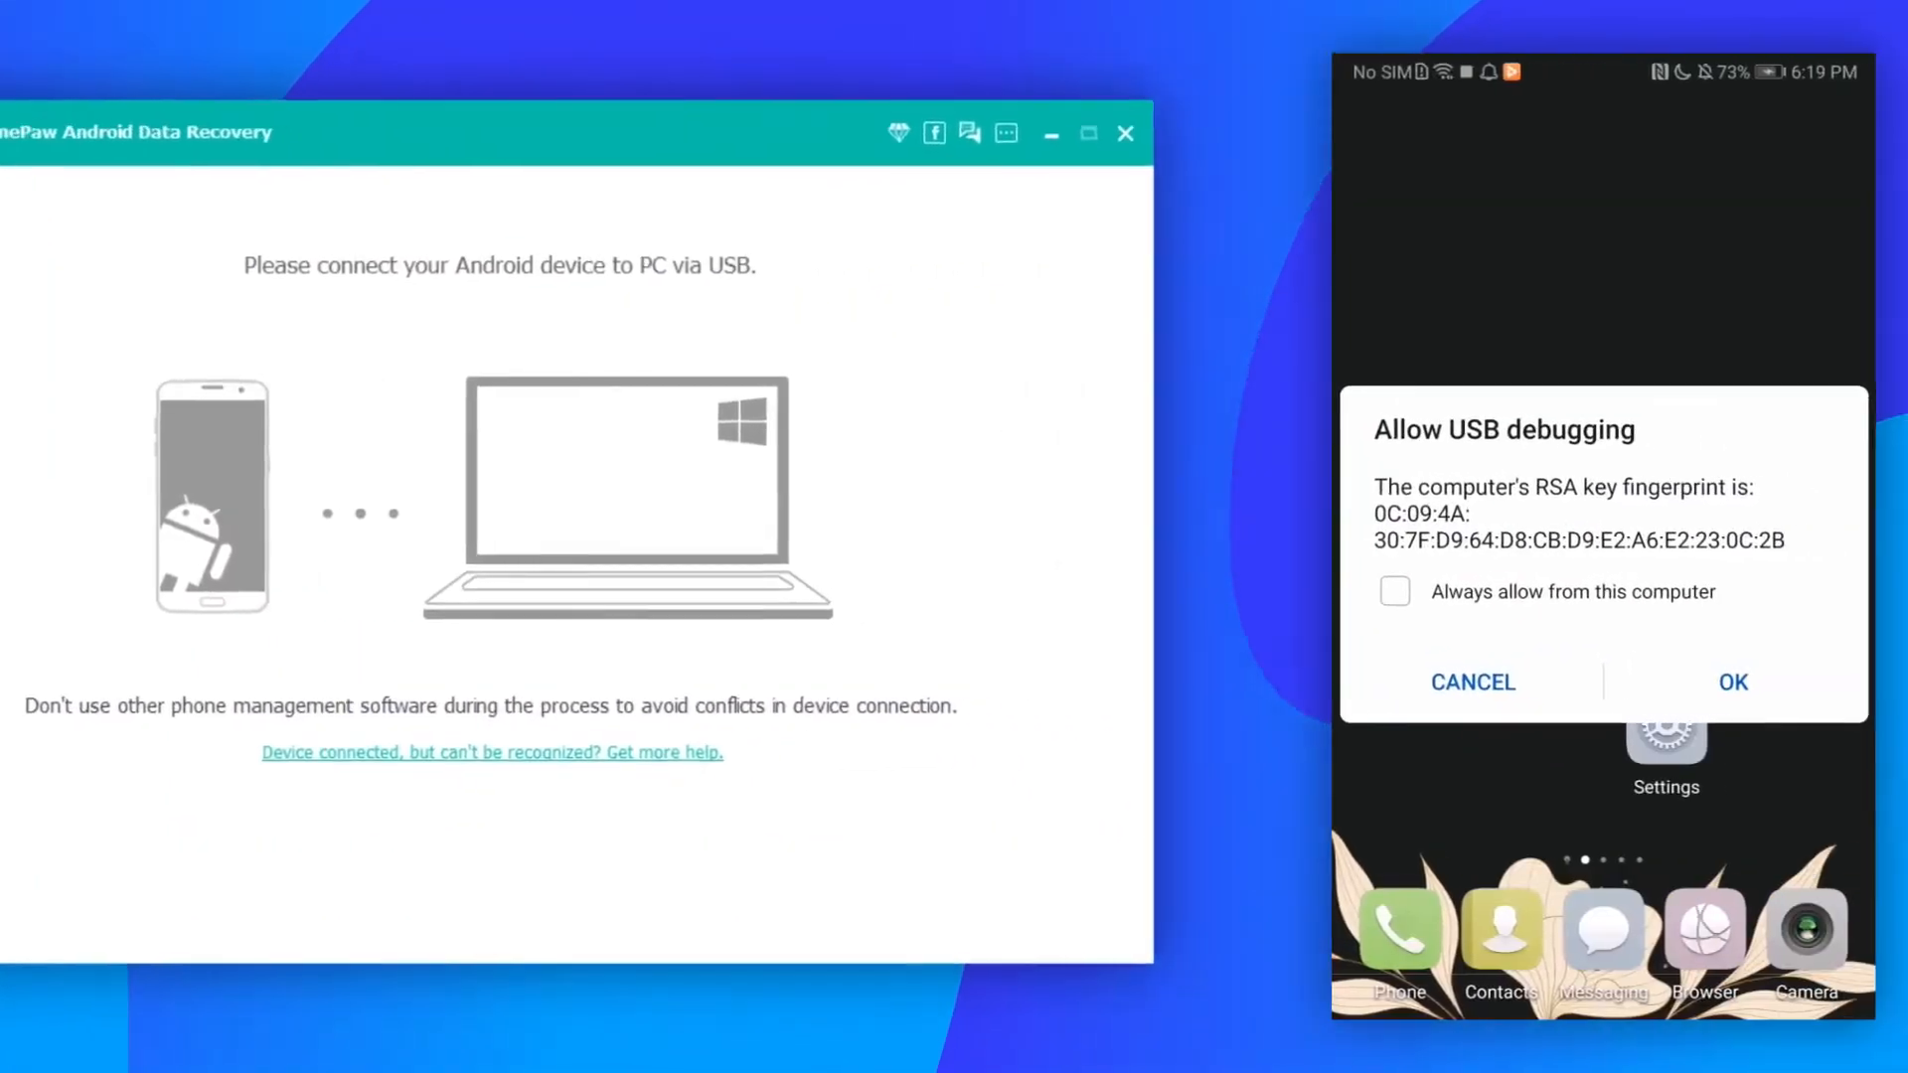
click(1732, 681)
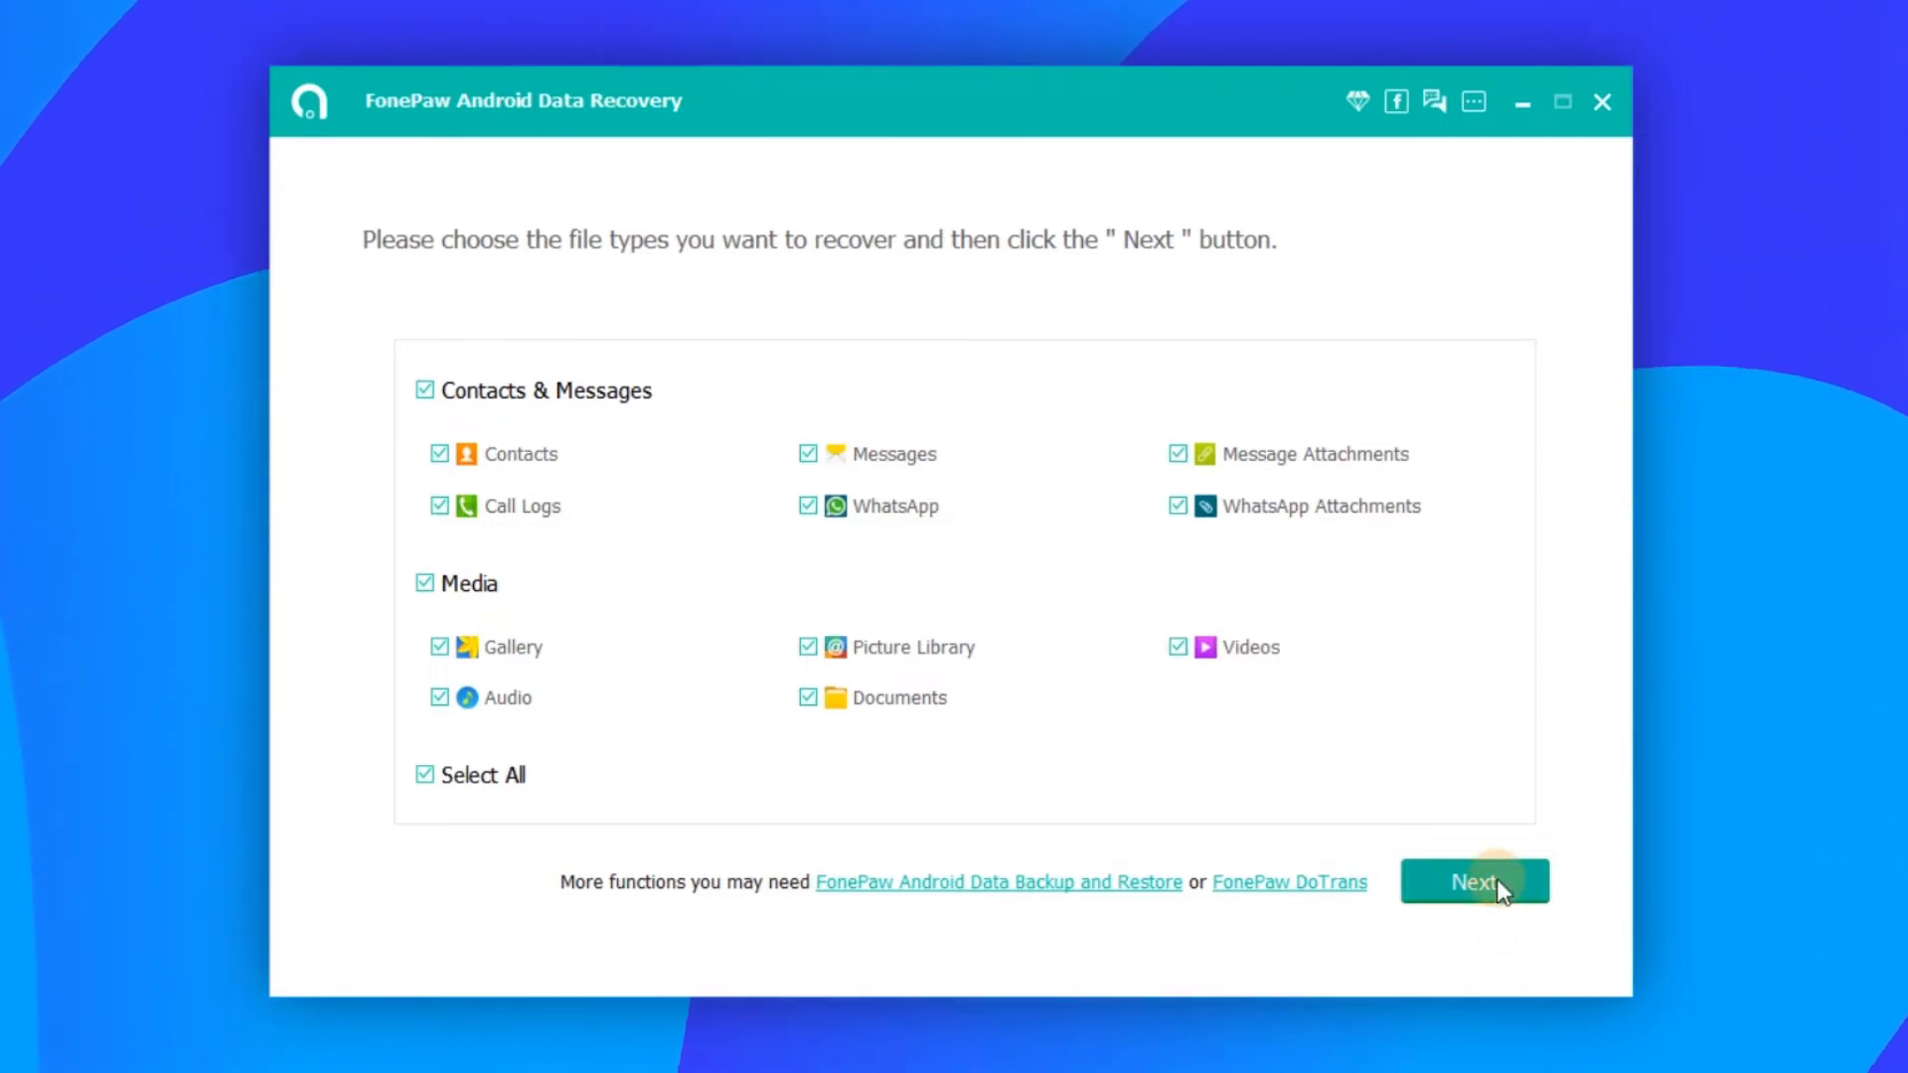
Scan all checked file types and grant FonePaw its phone permissions
click(1474, 882)
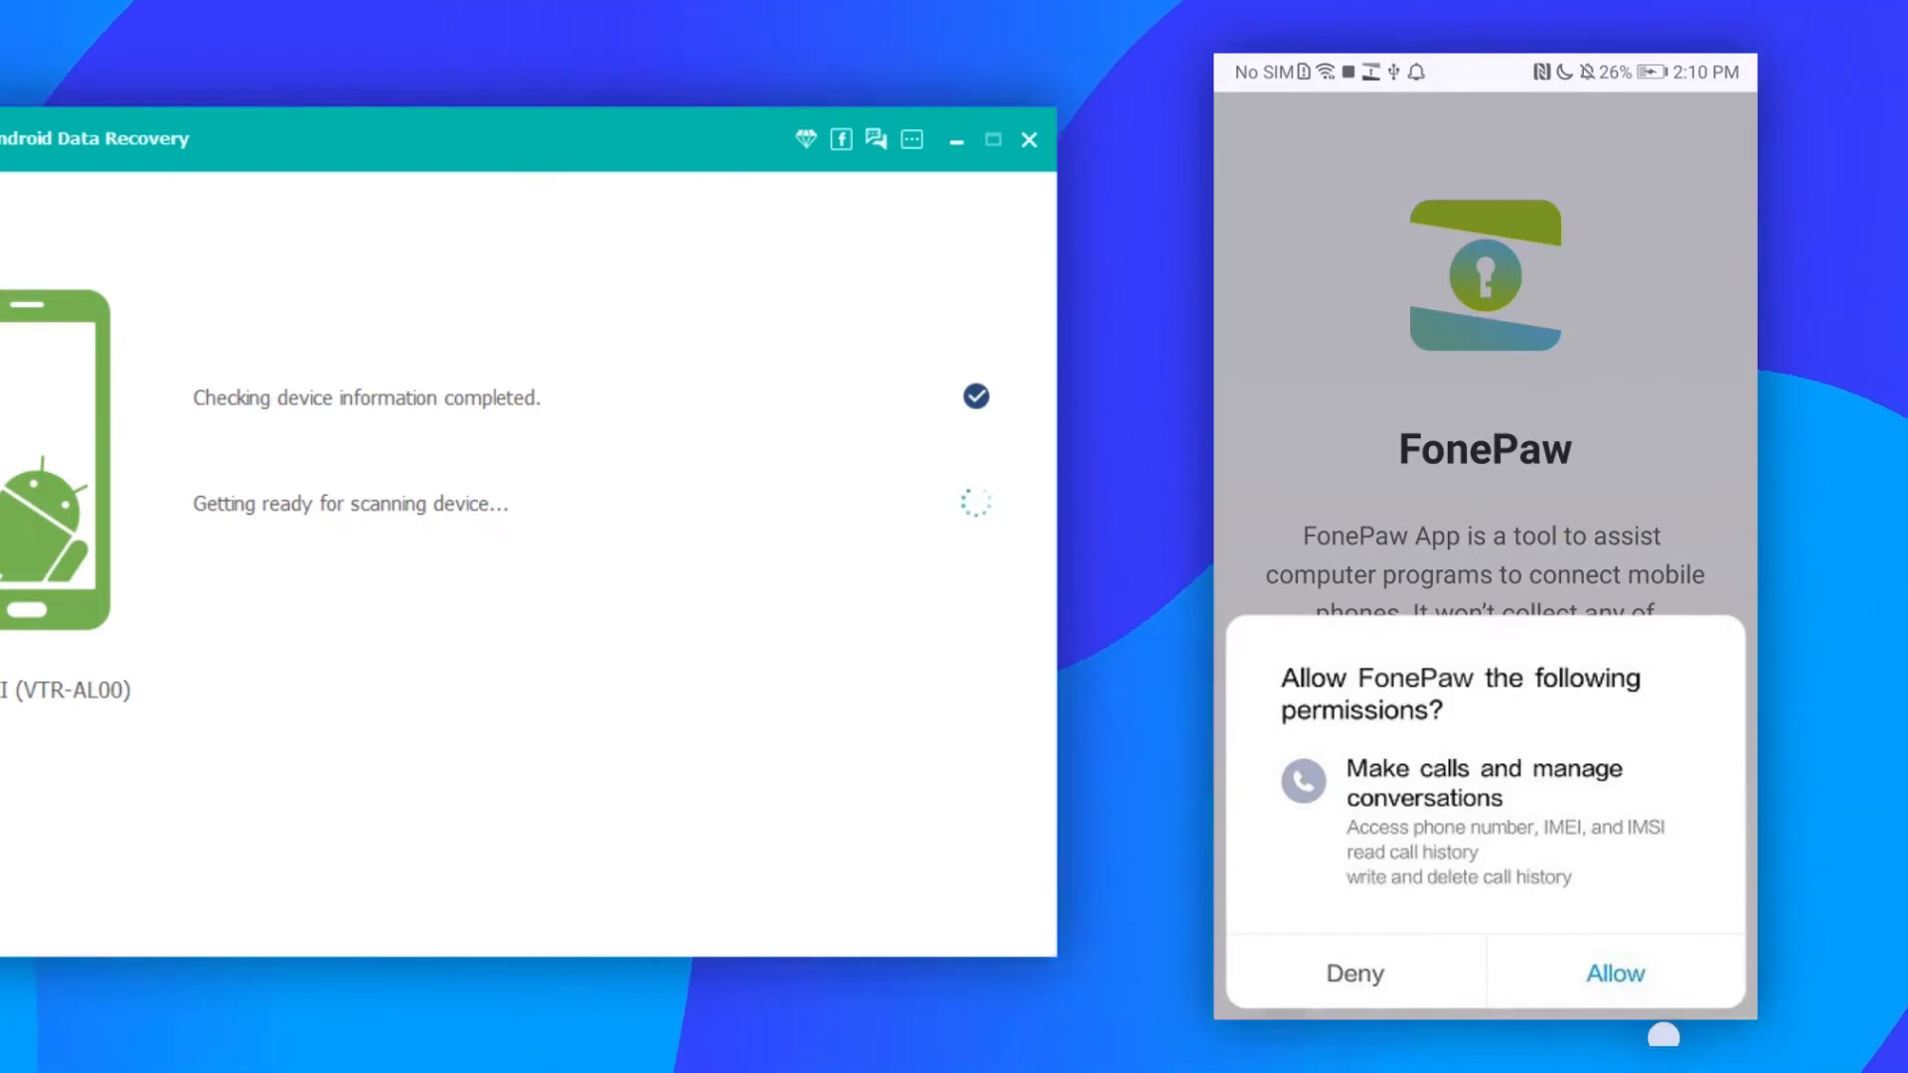
click(1614, 974)
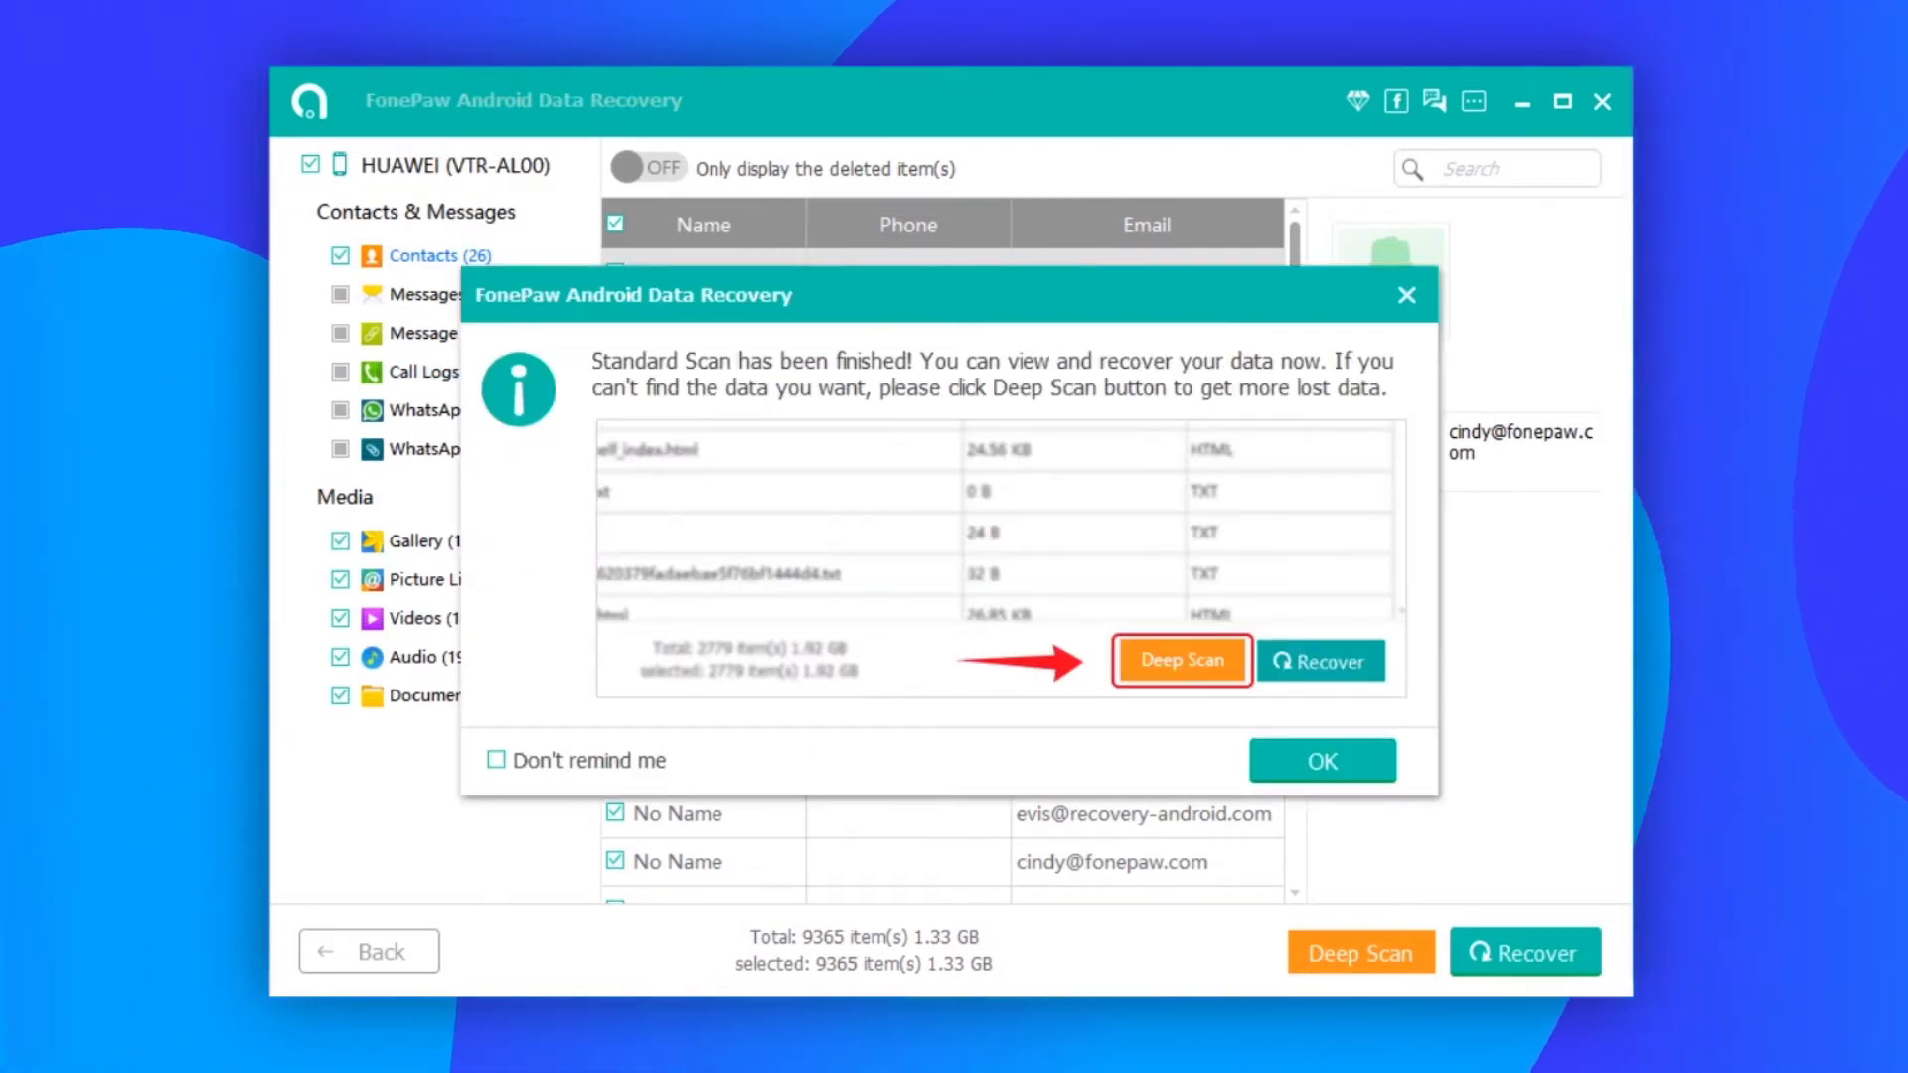
Dismiss the scan-finished notice, then view and close the Deep Scan explanation
click(1321, 760)
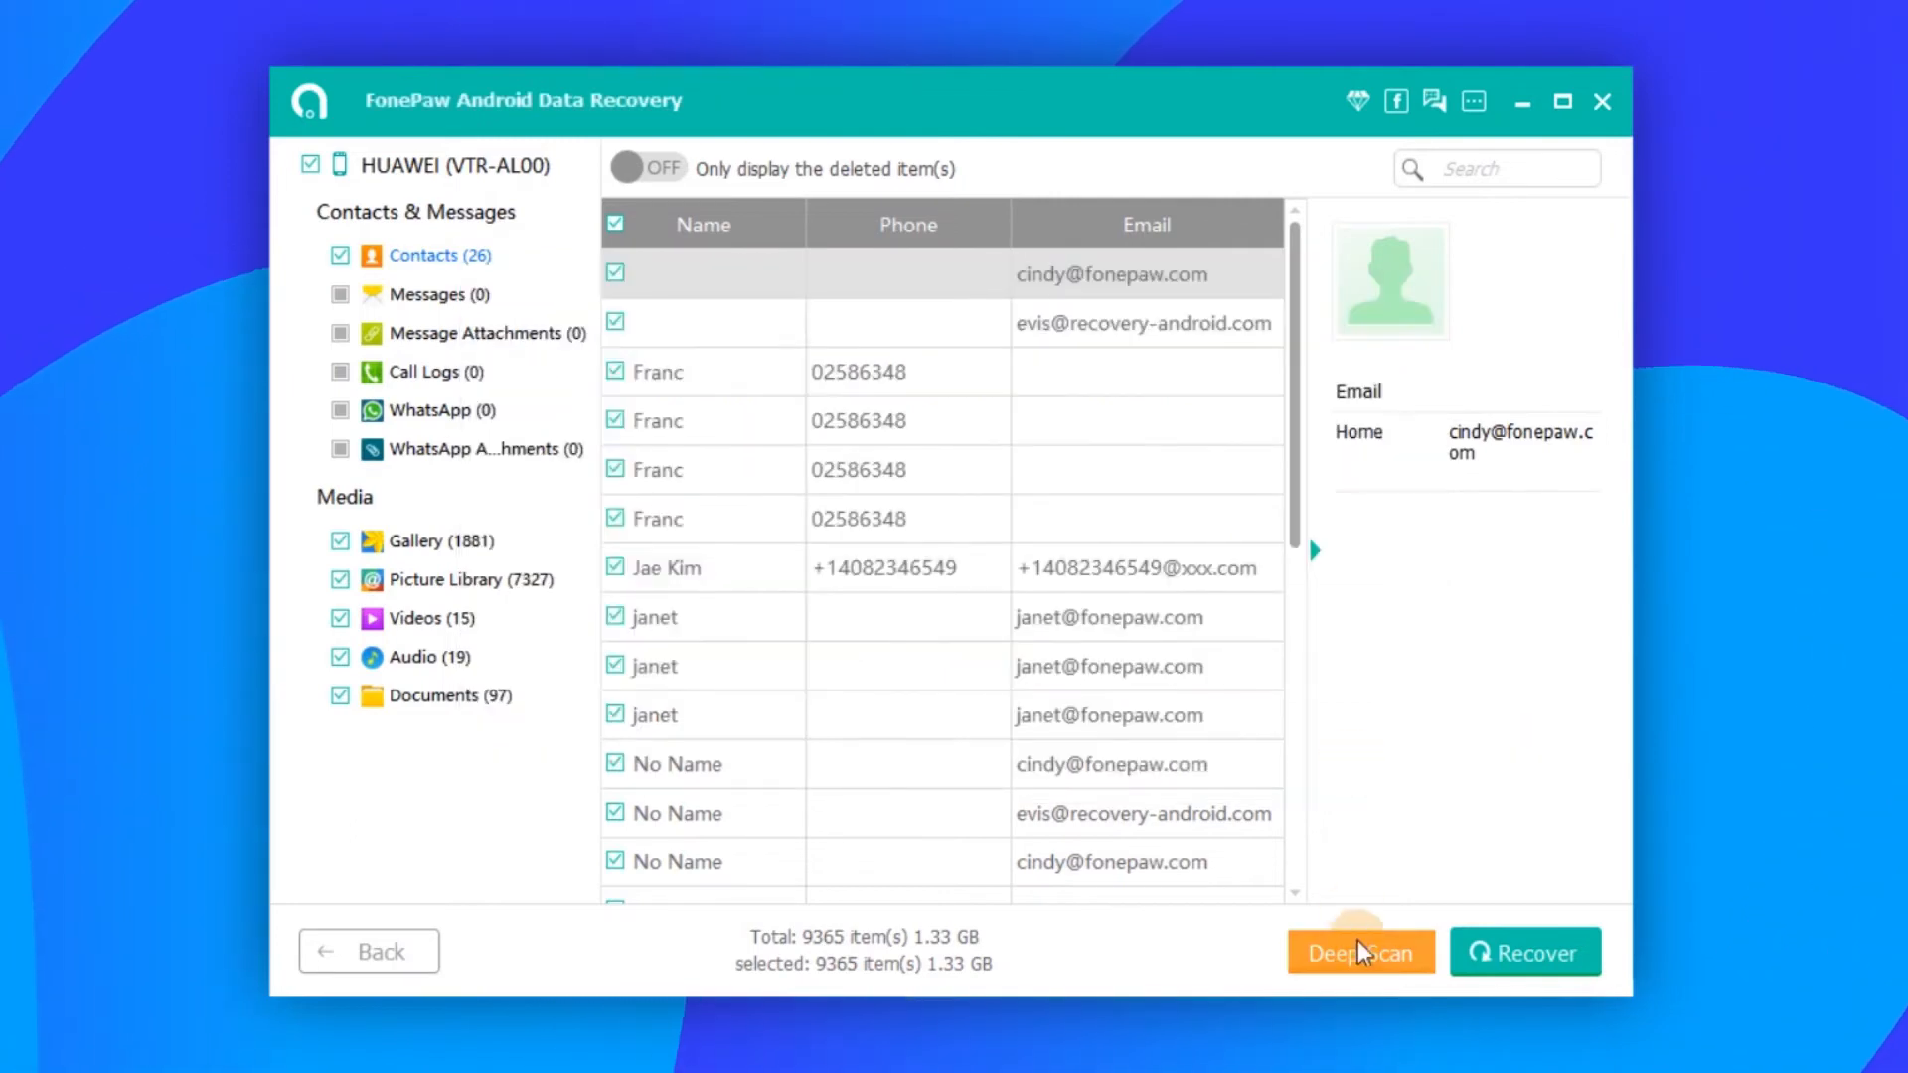
click(1360, 950)
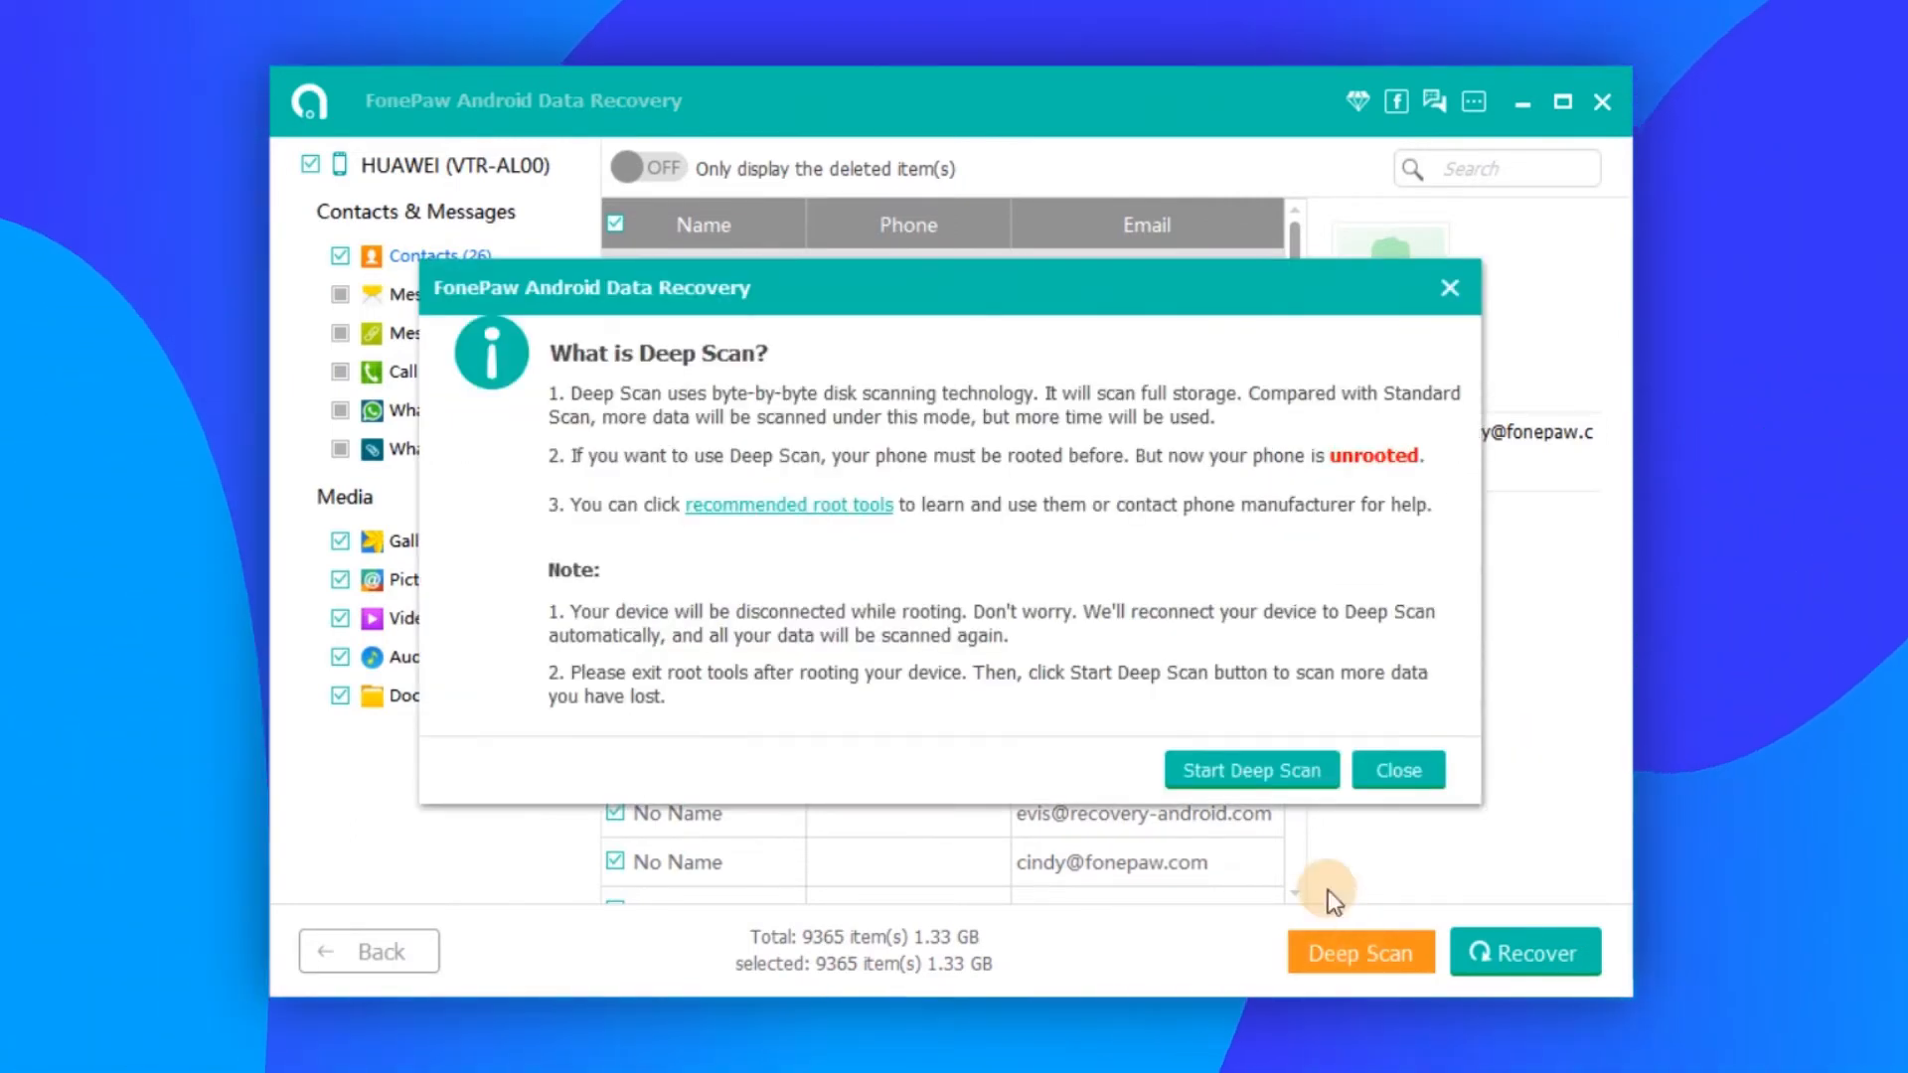
click(1250, 769)
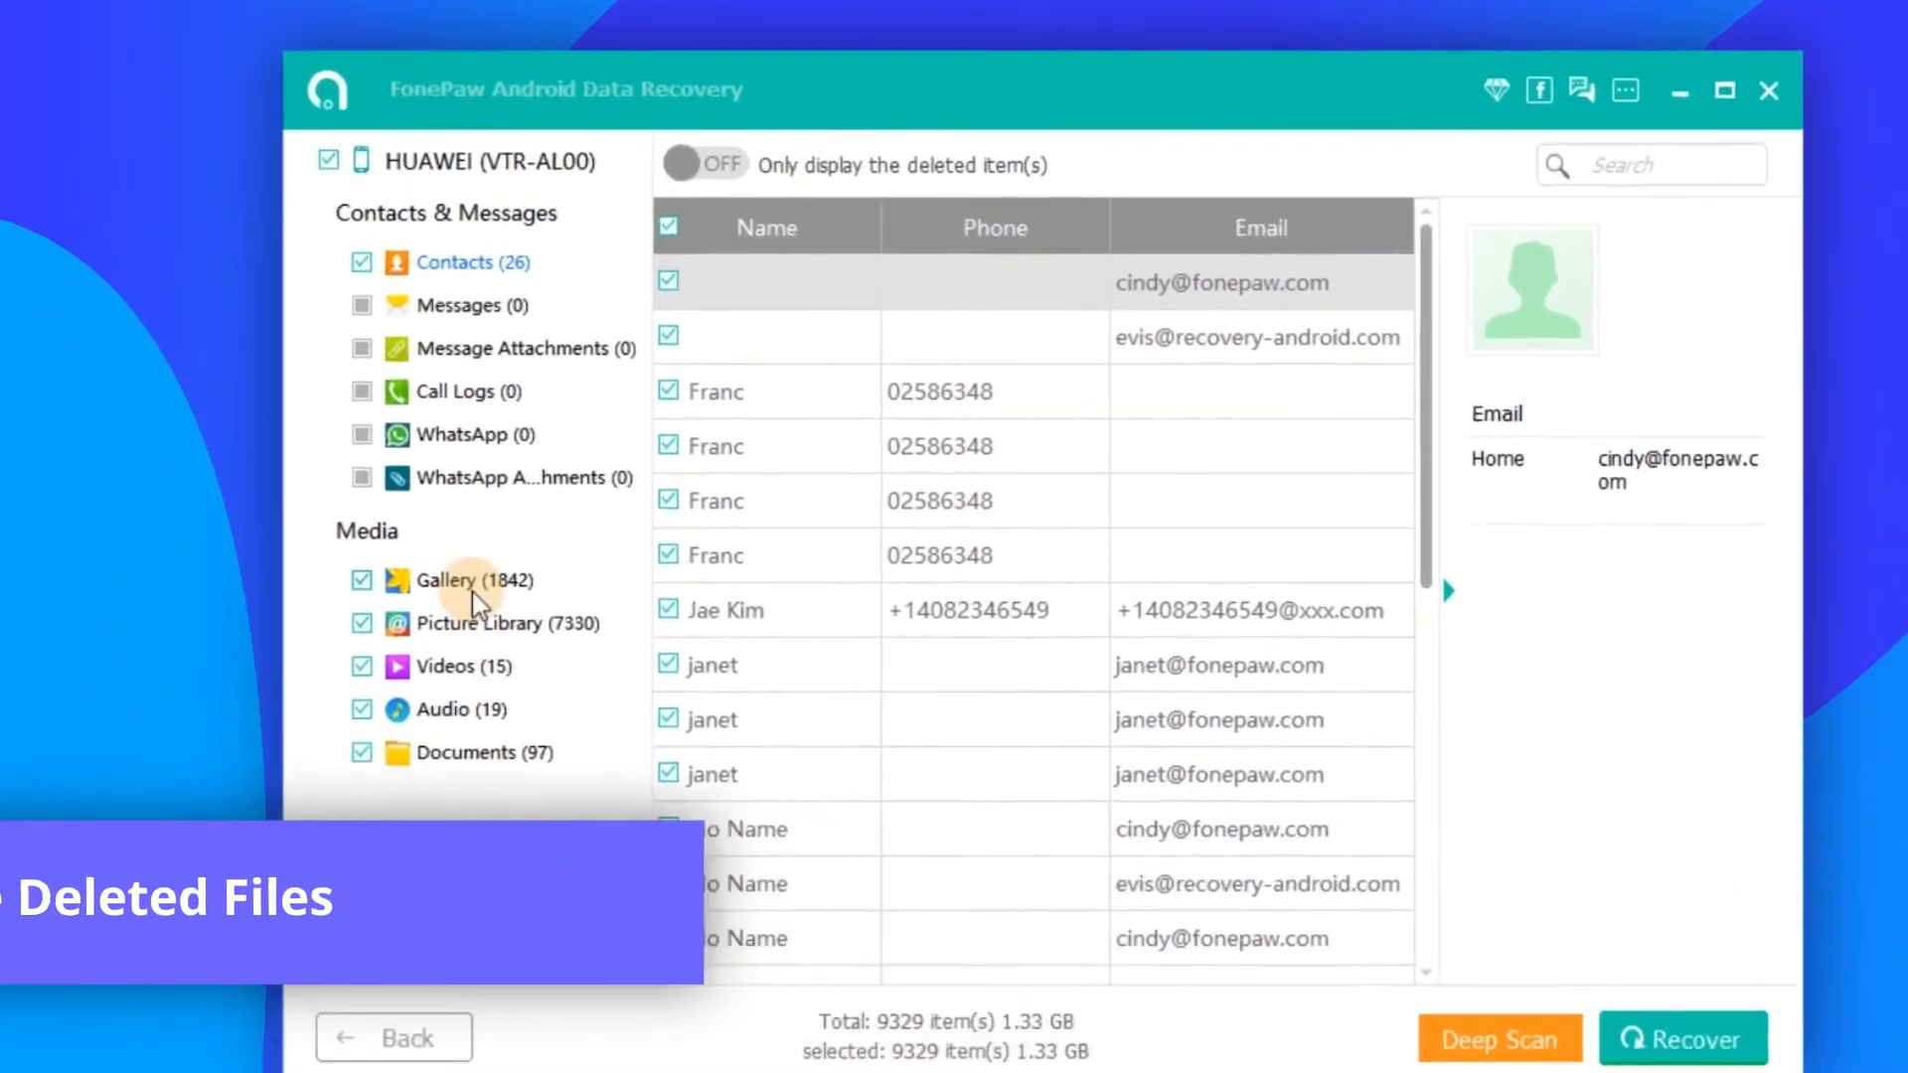
Filter Gallery to deleted photos only and recover the selected items to the PC
click(465, 580)
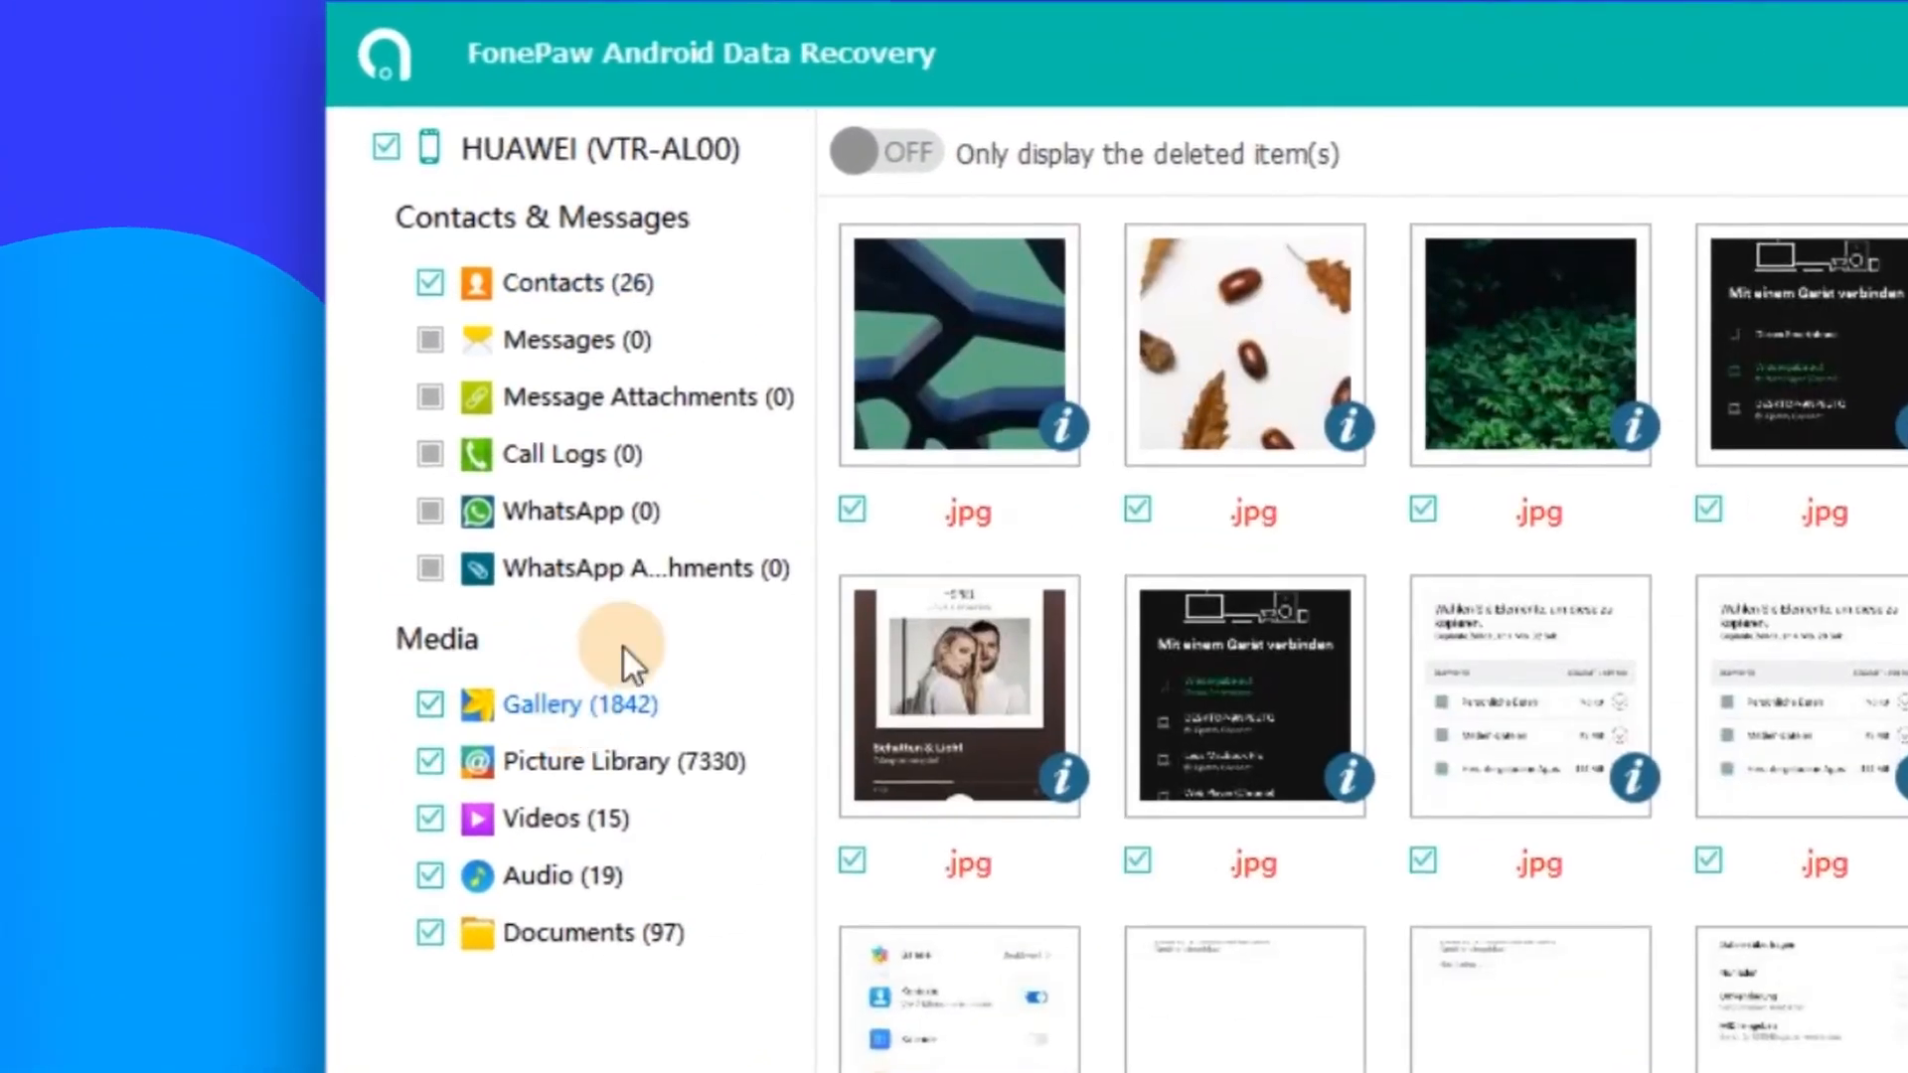
click(884, 151)
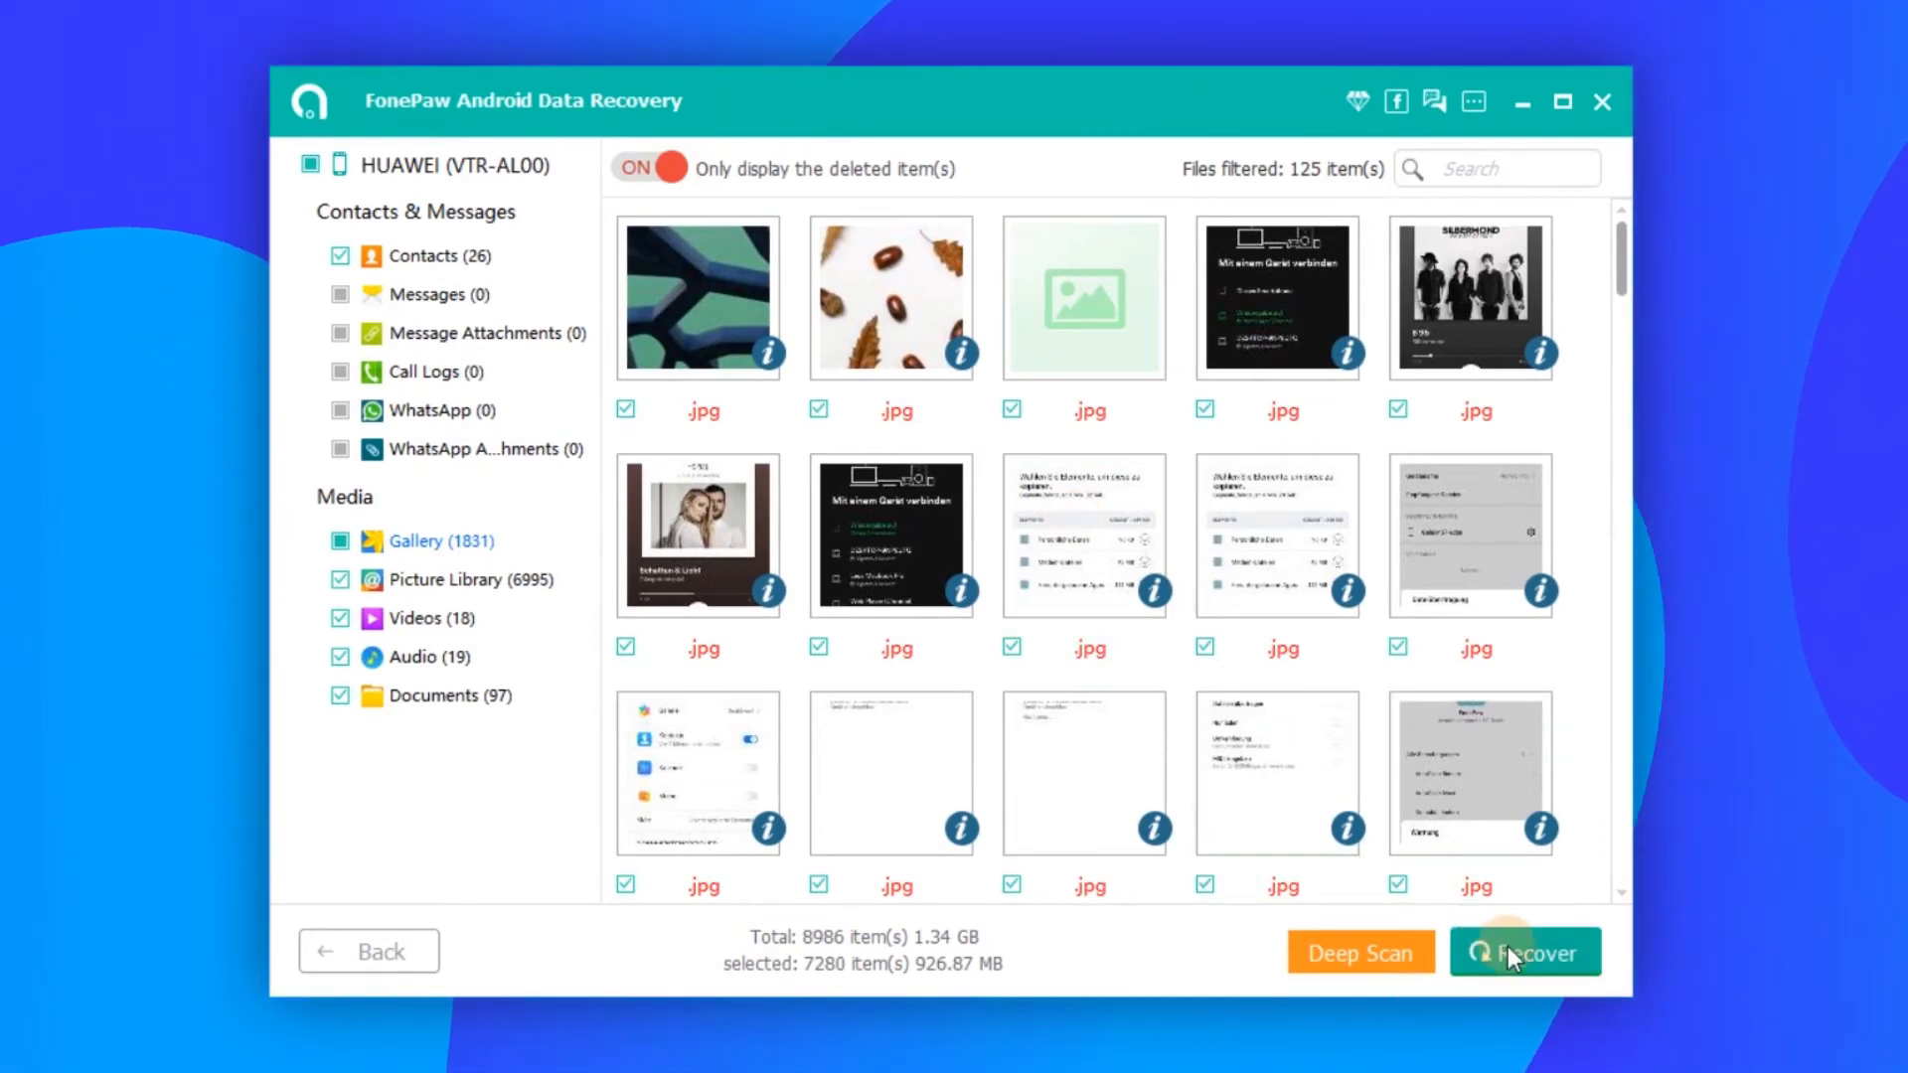
click(1524, 952)
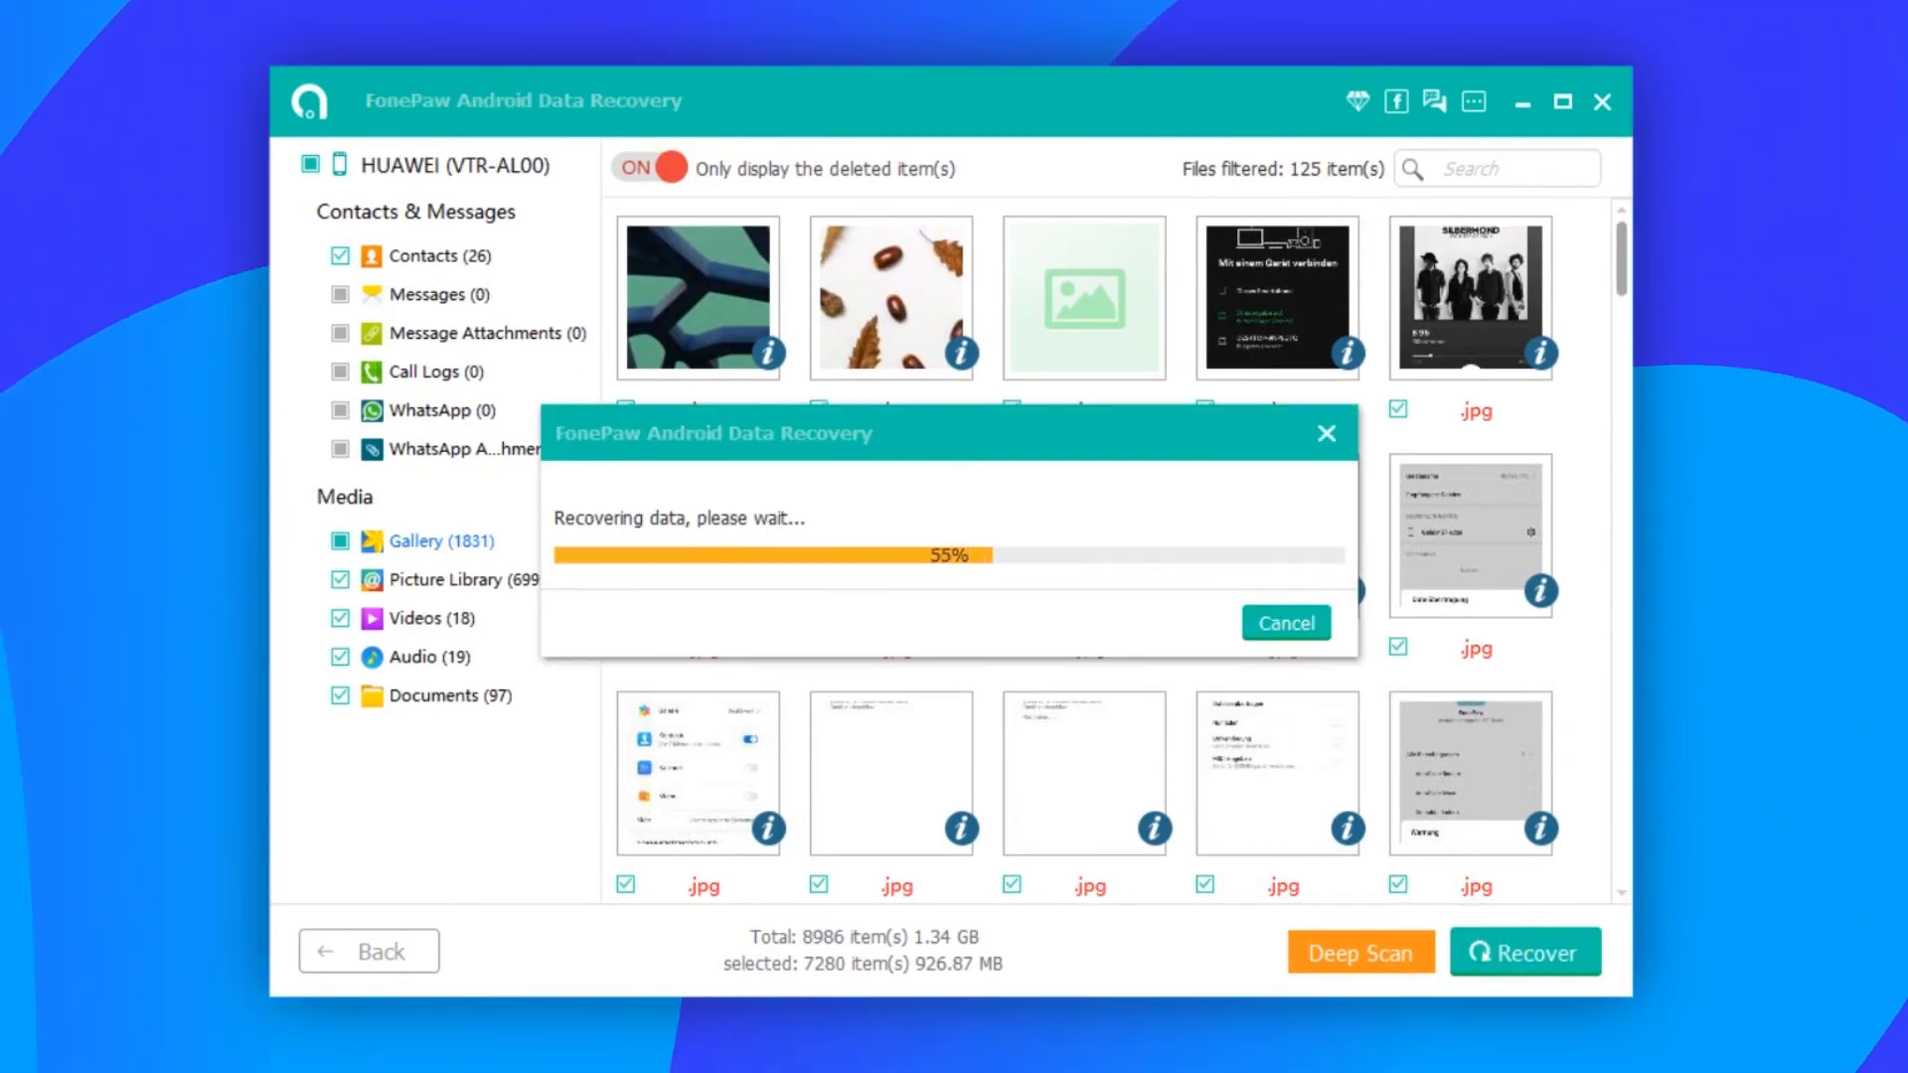